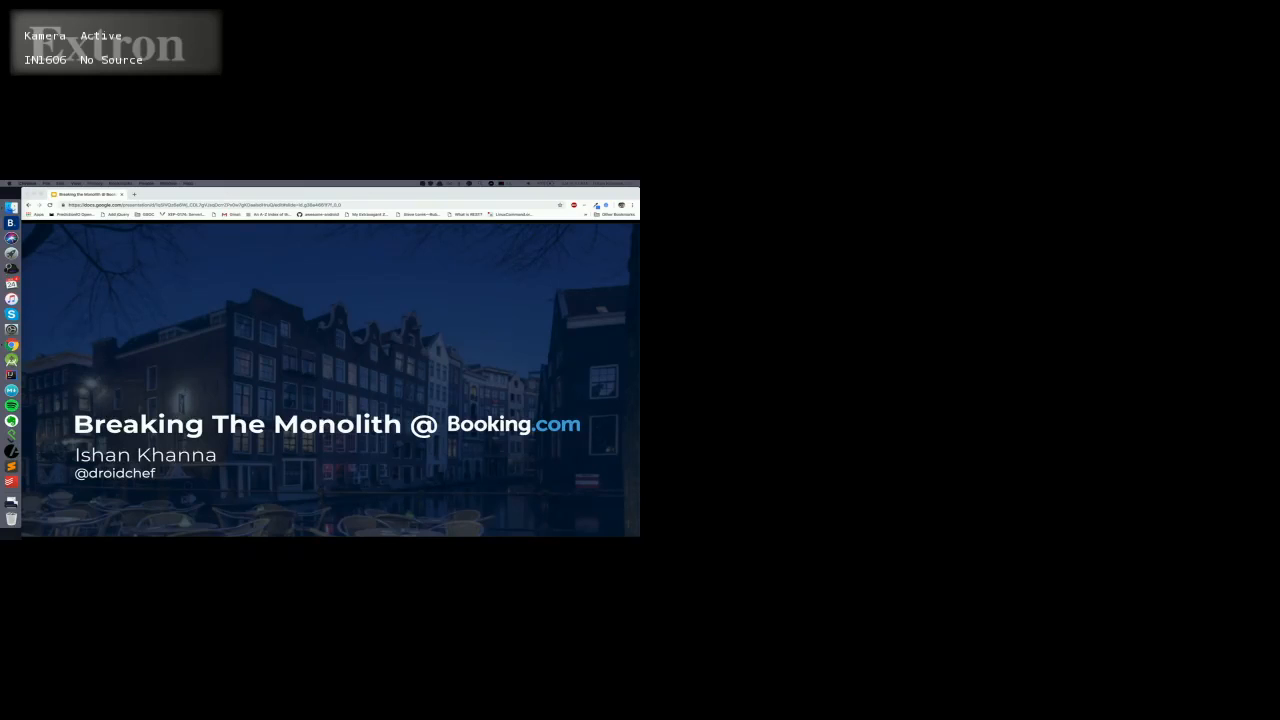
Advance past the title and KISS slides to slide 20, the build-time Results chart.
key("right")
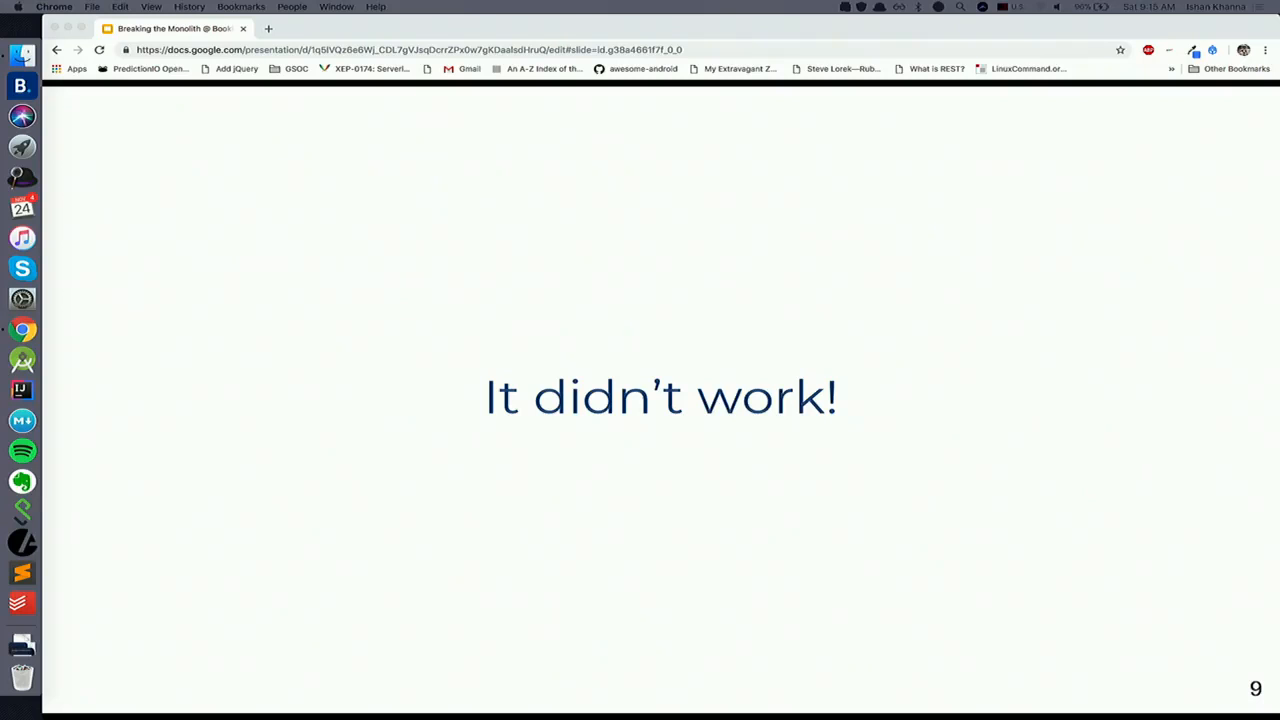
key("Right")
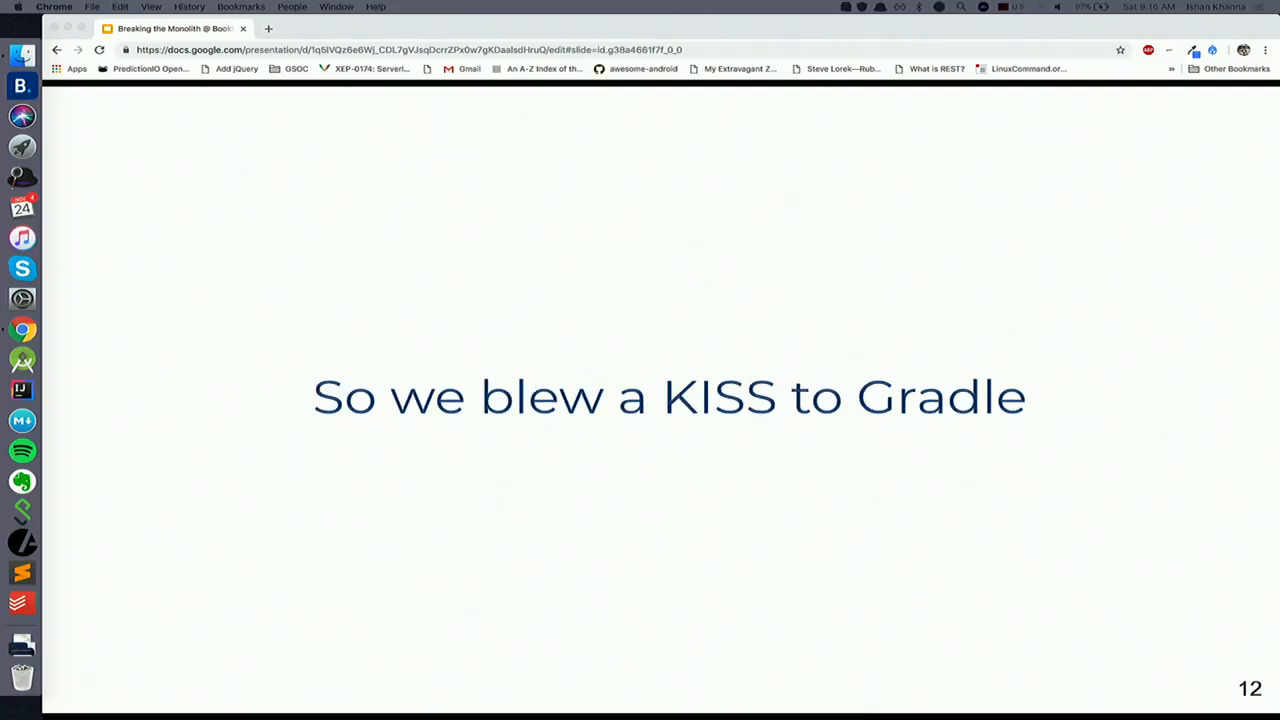
key("Right")
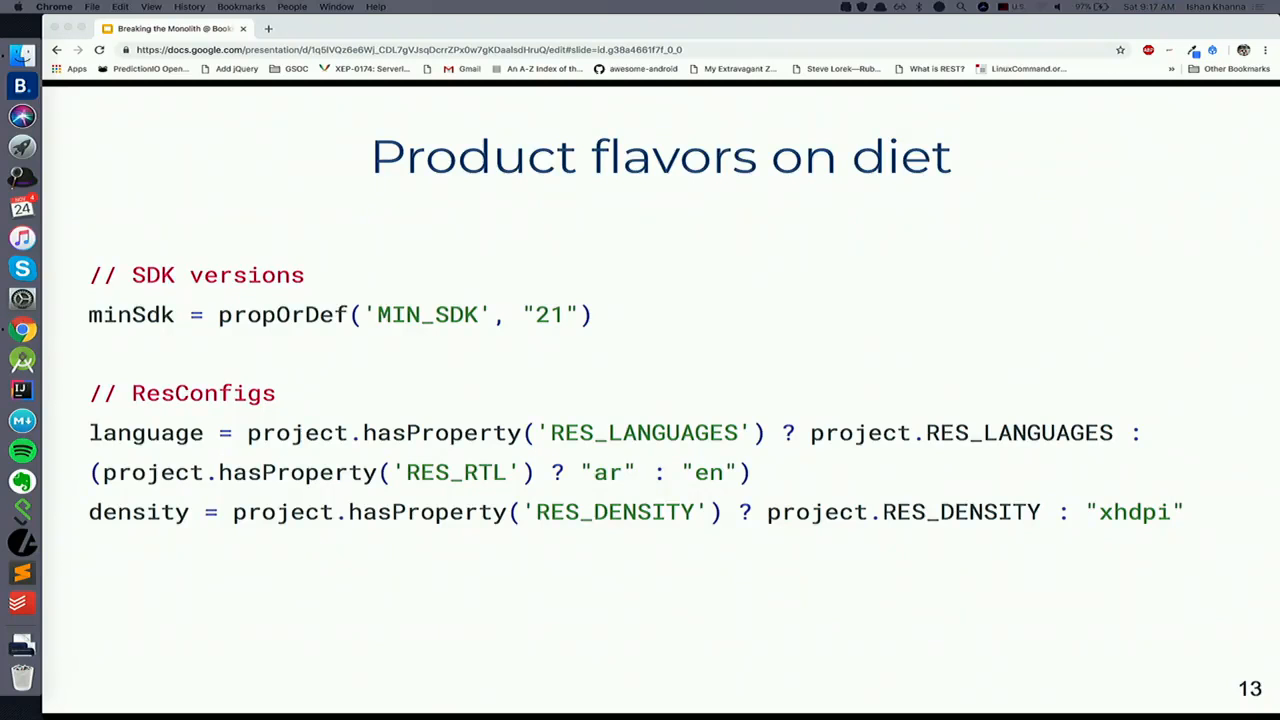
key("Right")
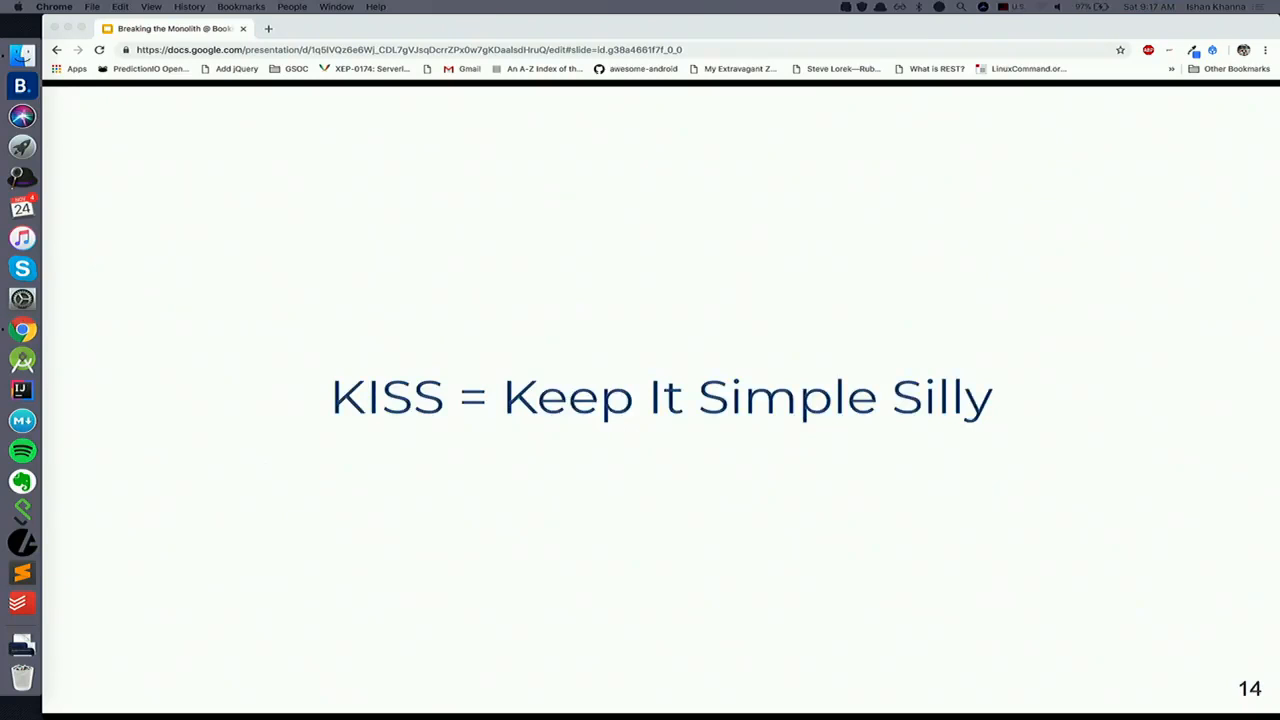
key("right")
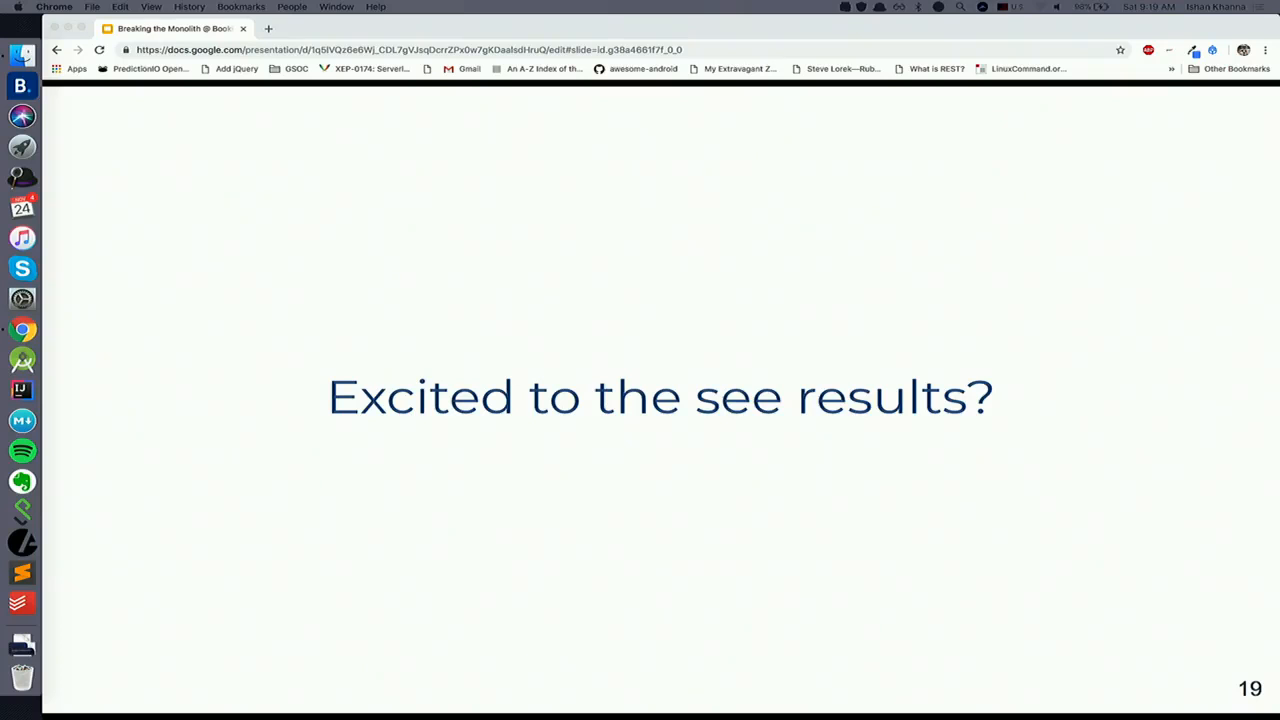
key("right")
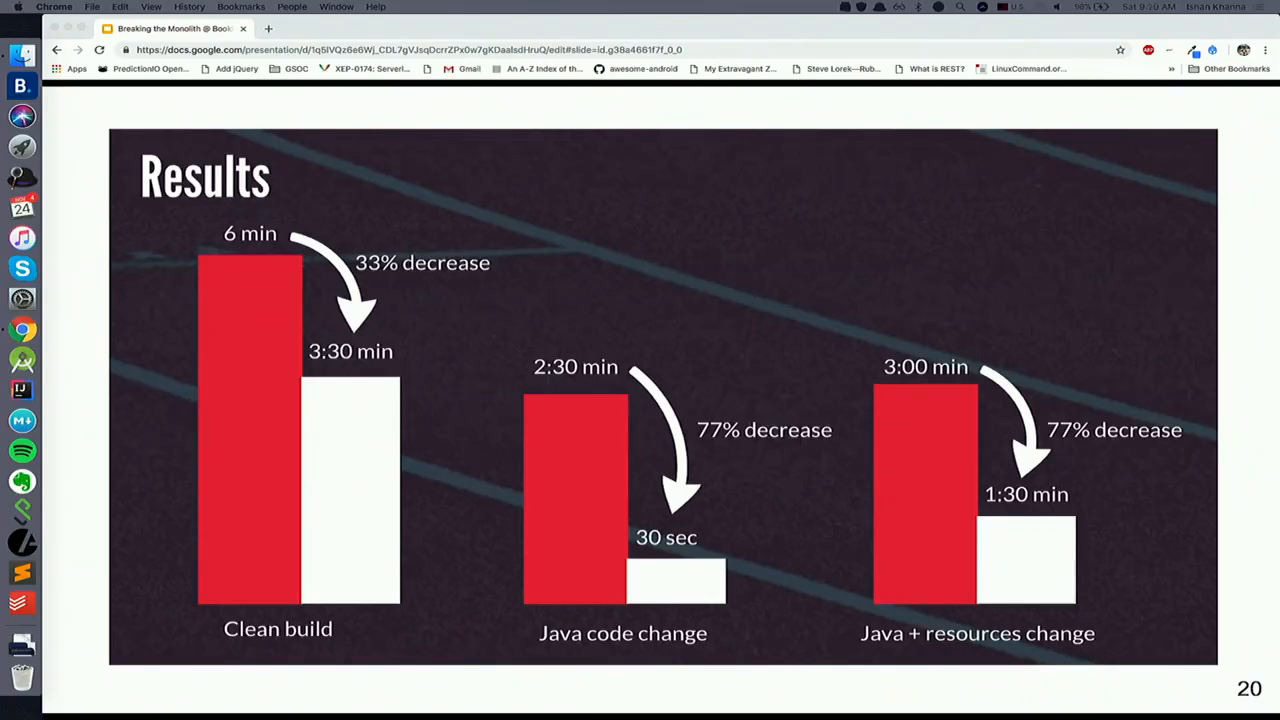
Advance the presentation to slide 26, the plain 'What?' slide.
key("Right")
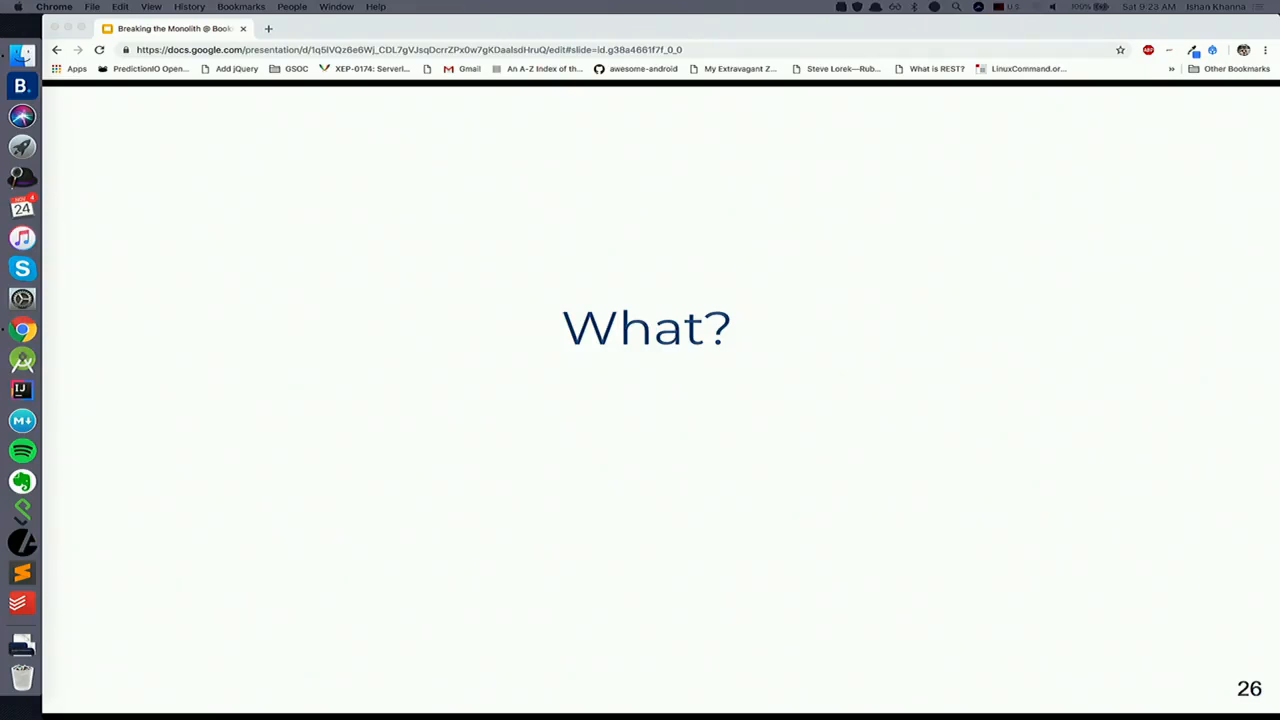
Reveal the What? slide's three points, then advance past How? to slide 28, Why?
key("right")
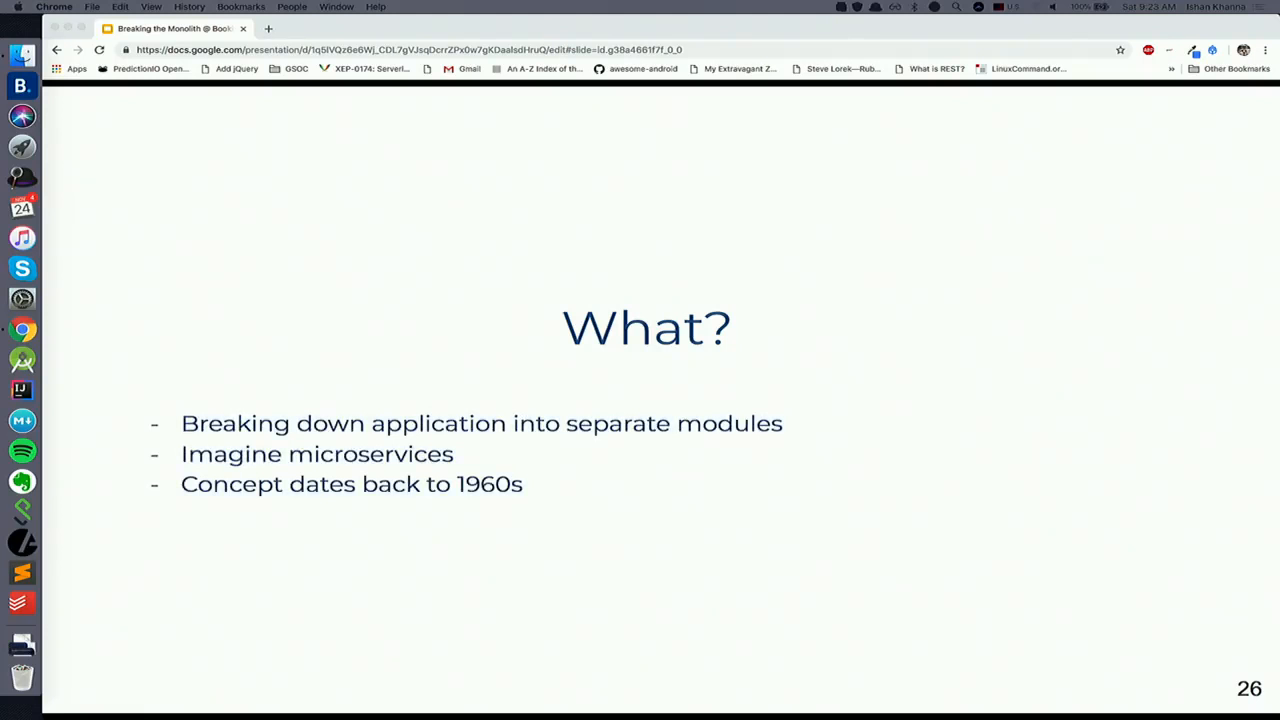
key("right")
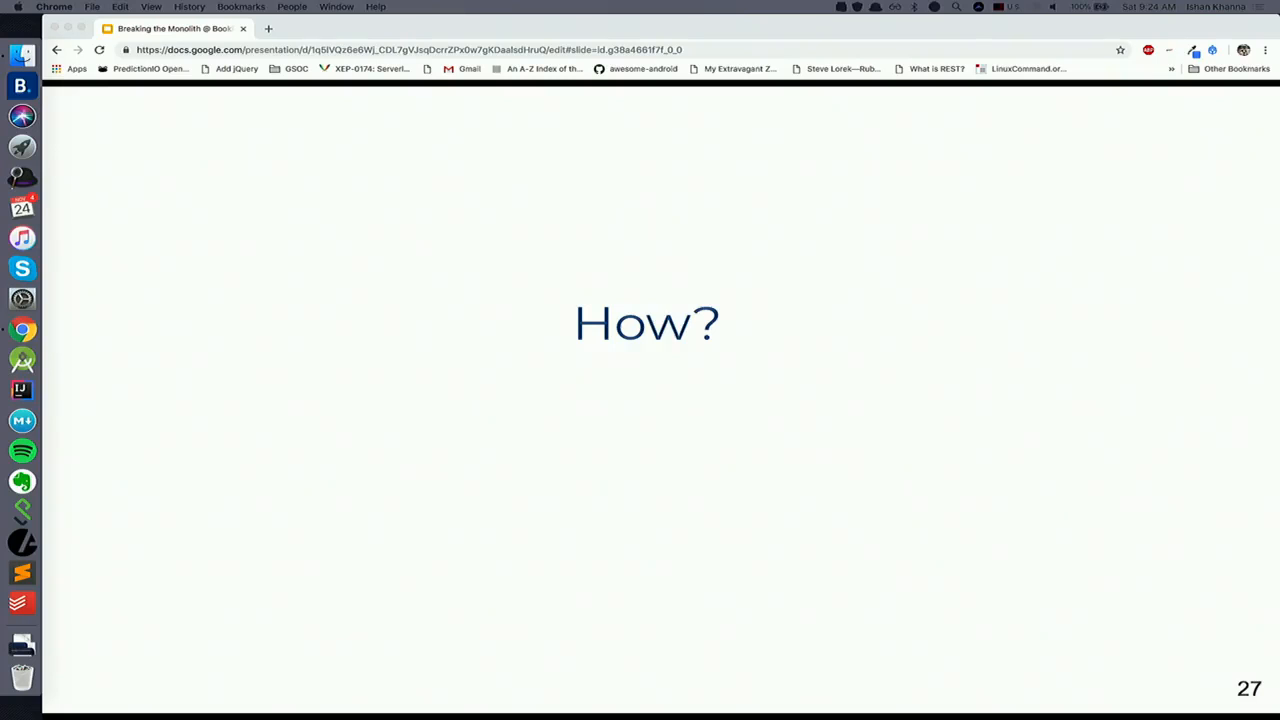
key("right")
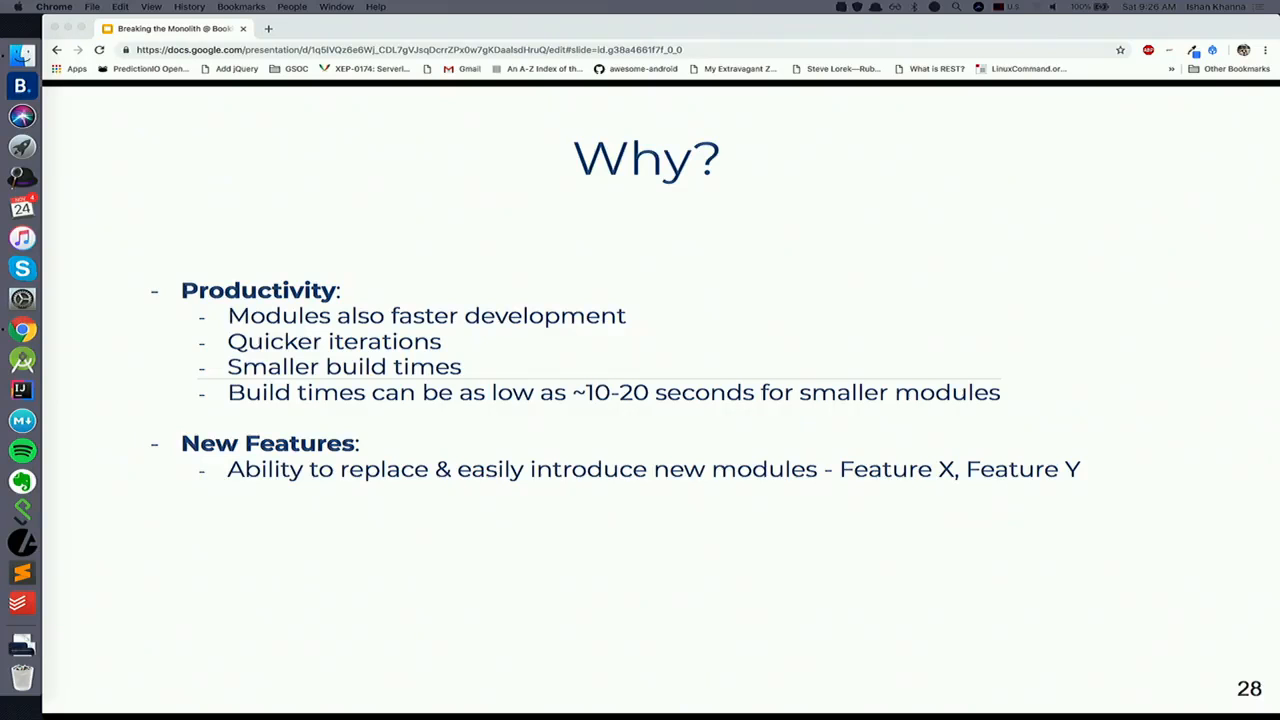
Reveal the third point on slide 28, 'Tech debt'.
type("Tech debt:")
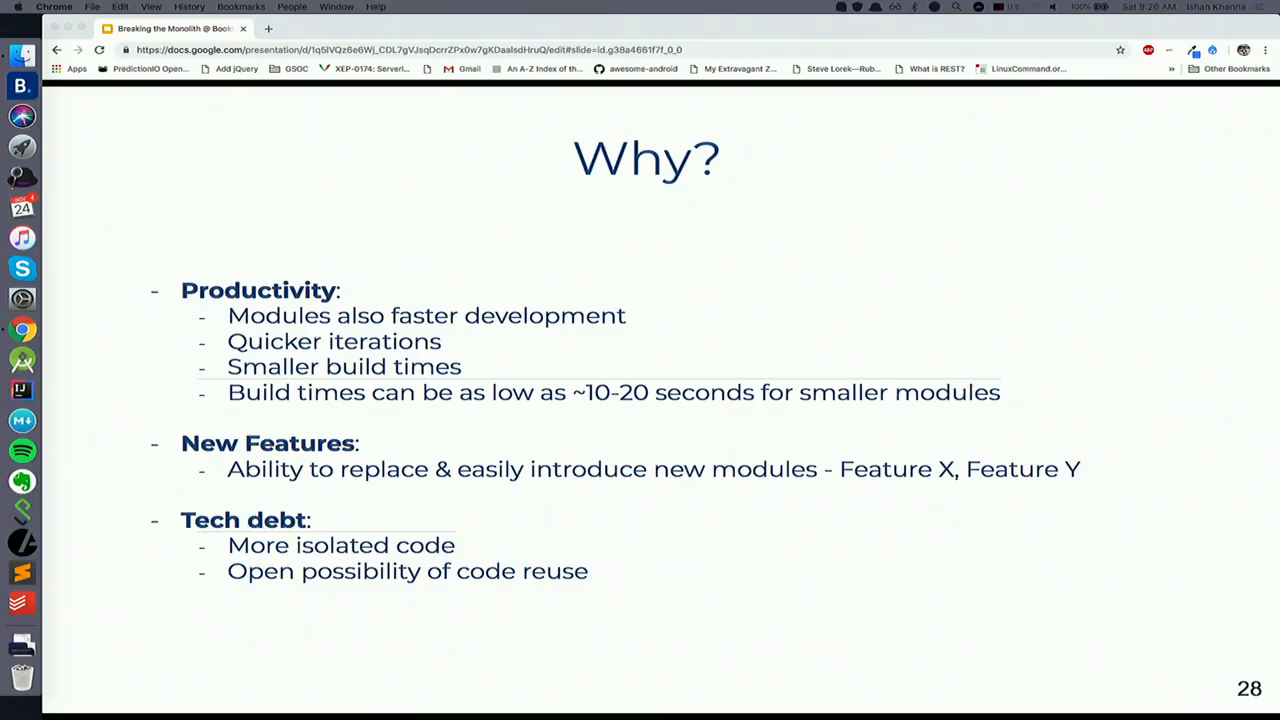
type("Minimize maintenance cost")
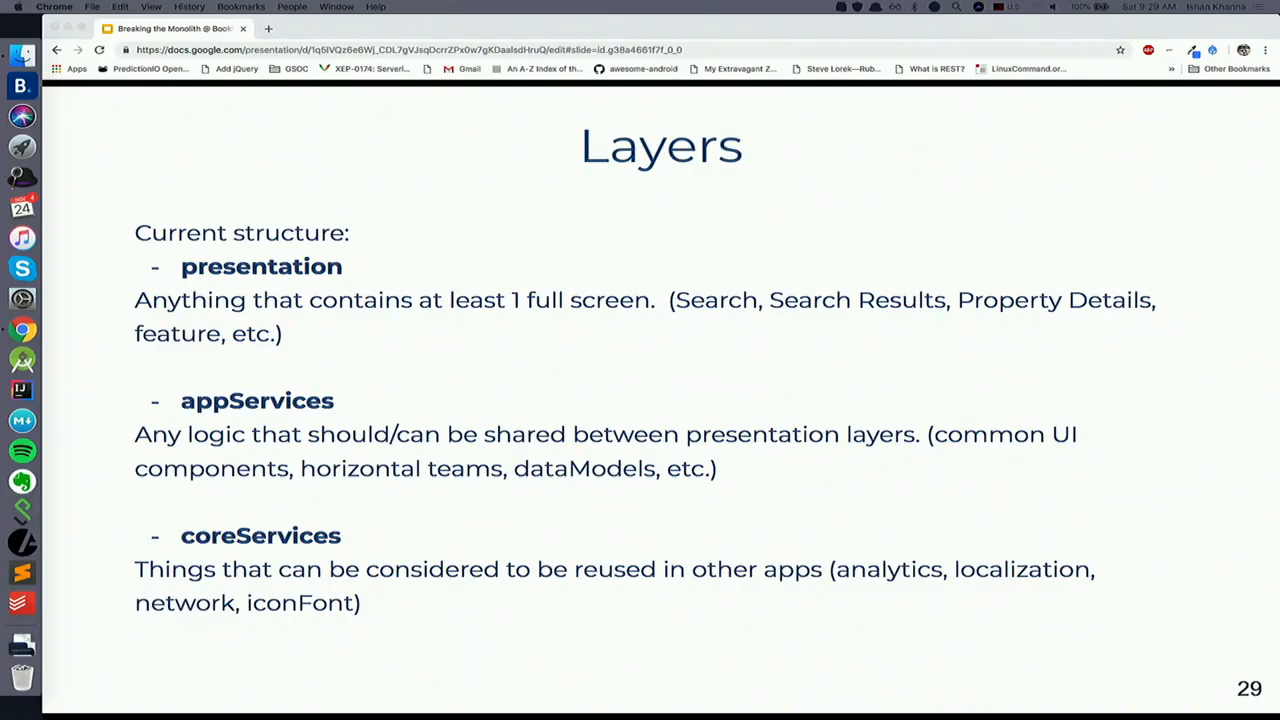
Advance past the Layers slide and AppStart tests to slide 35's test code.
key("right")
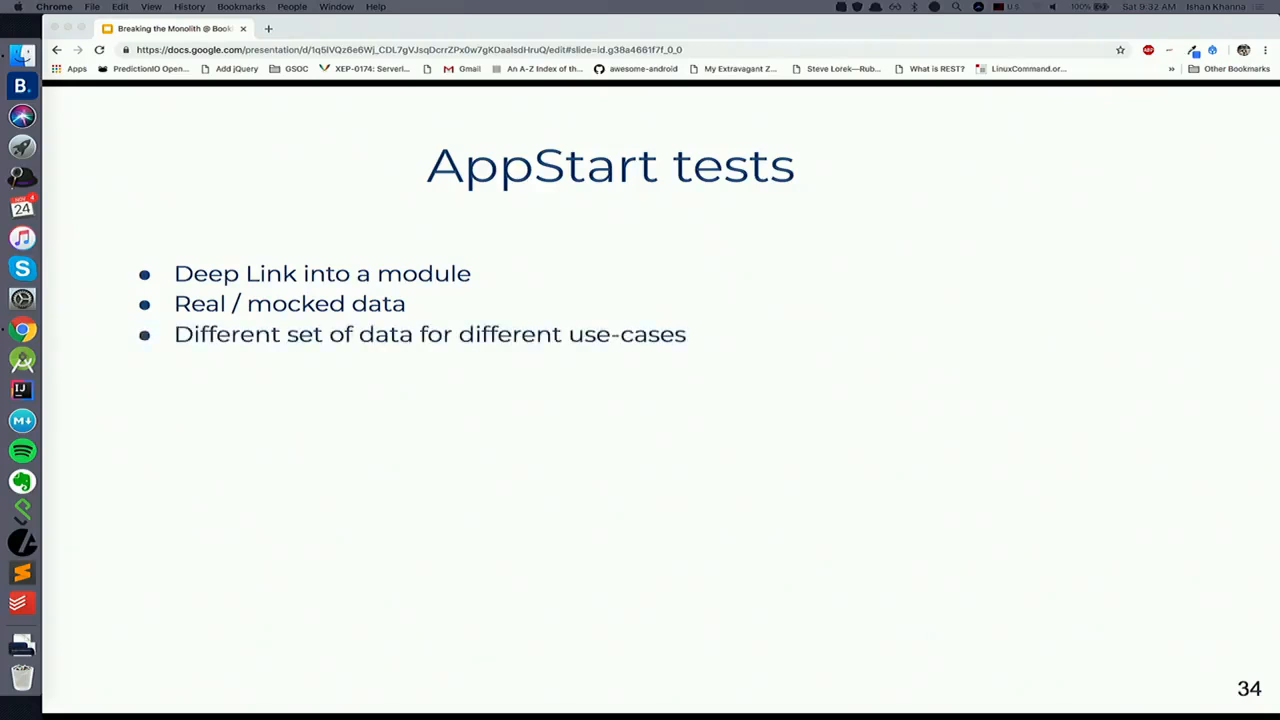
key("Right")
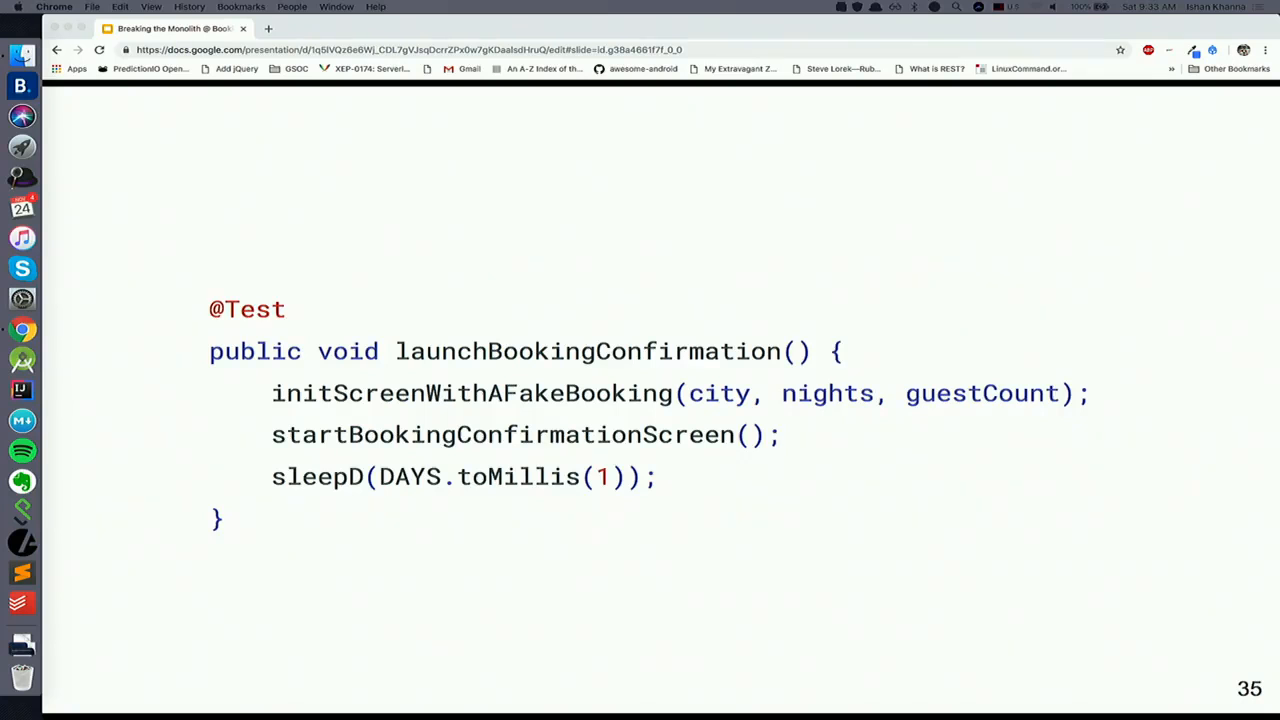
Advance to slide 36, the 'Build just your dependencies' diagram.
key("Right")
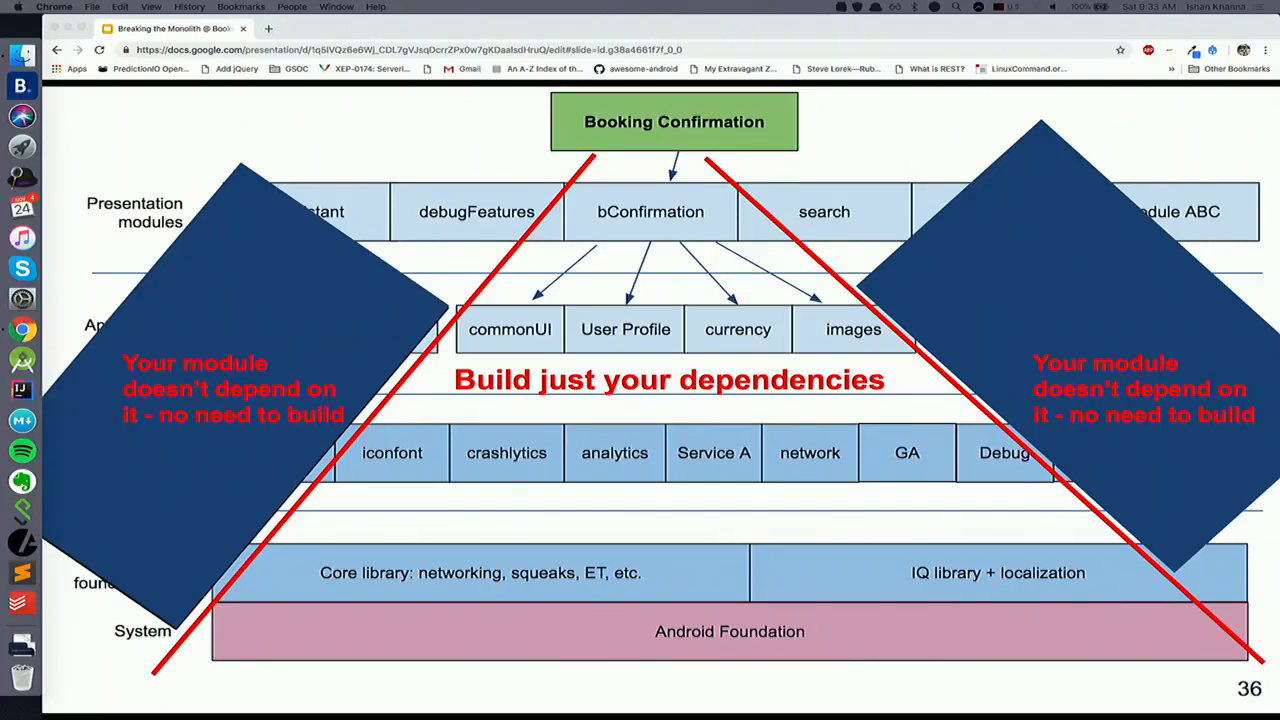
Advance to slide 37, 'Example:' describing 11 app start tests.
key("right")
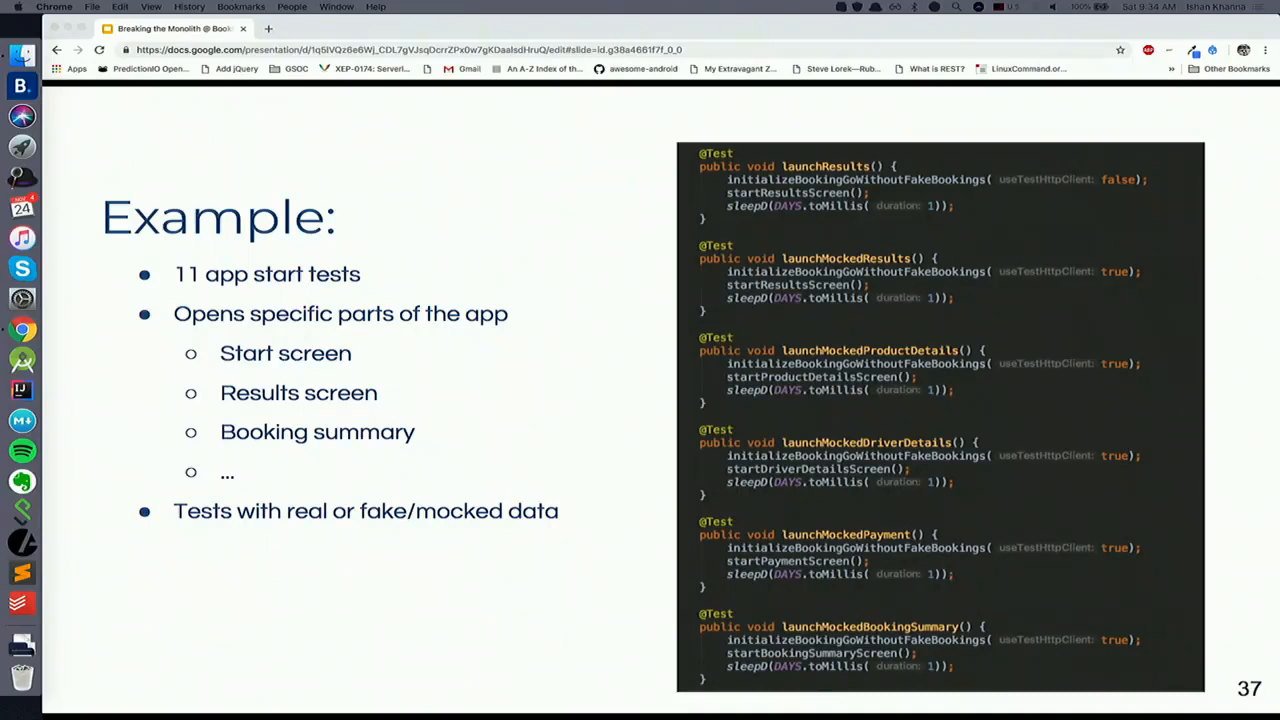
Advance to slide 38, BookingGo.mockedBookingSummary with its booking summary screenshot.
key("right")
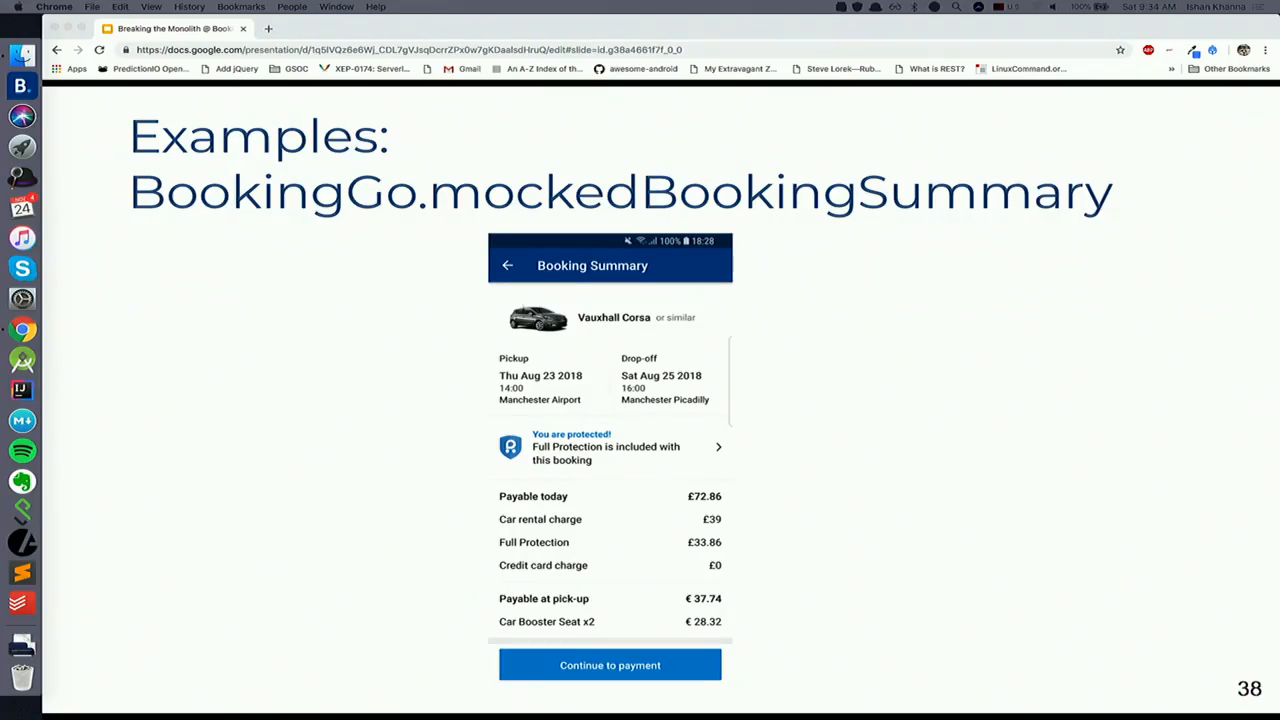
Step past the Payments example to slide 42, 'But seriously what are advantages for you…'.
key("right")
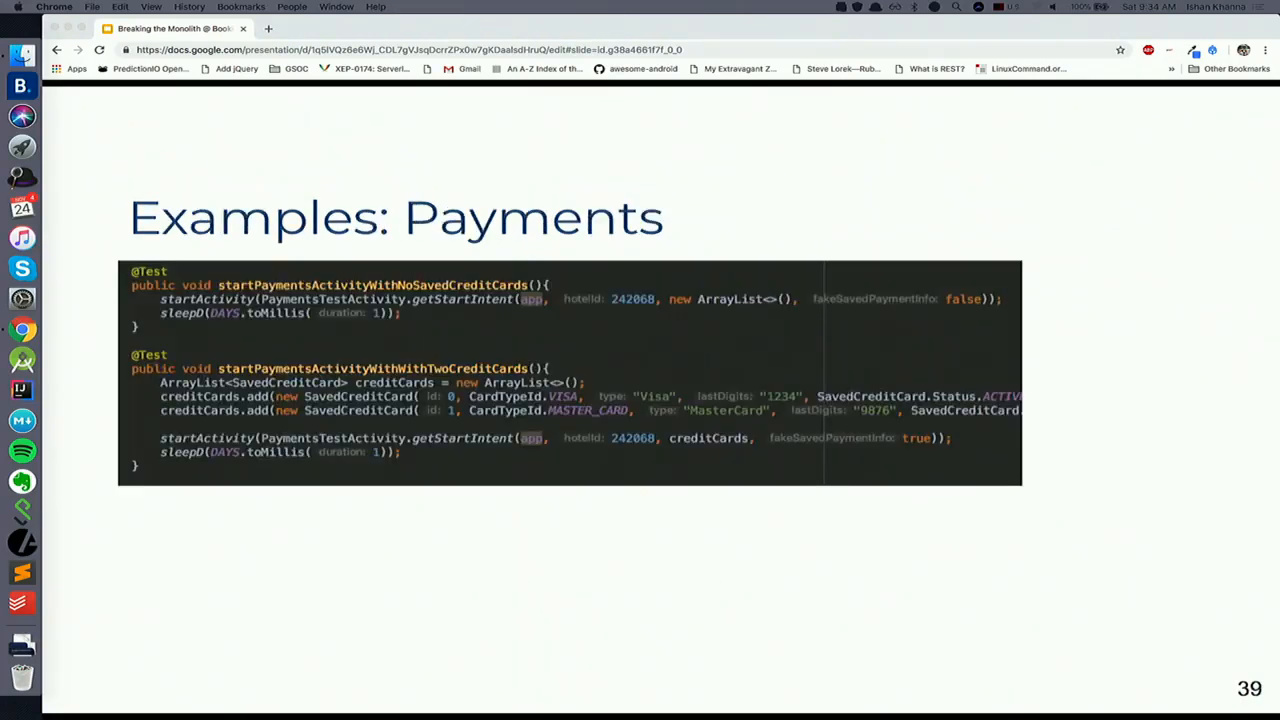
key("Left")
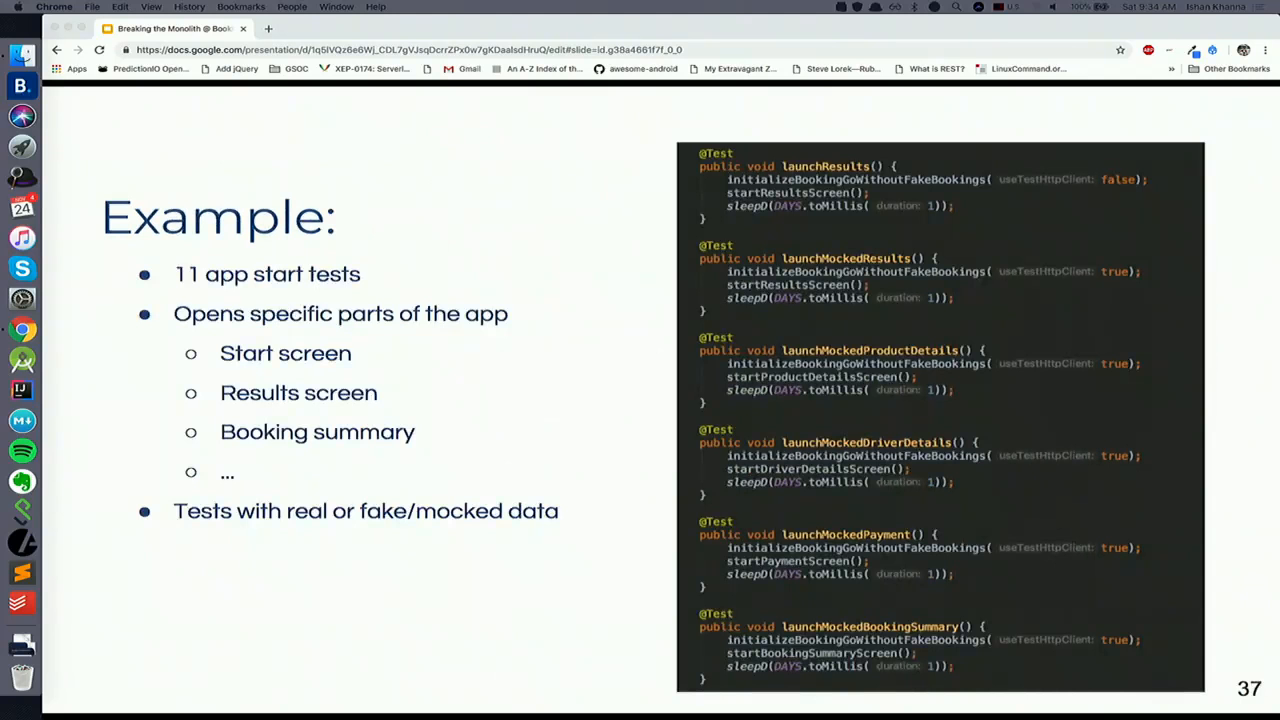
key("Right")
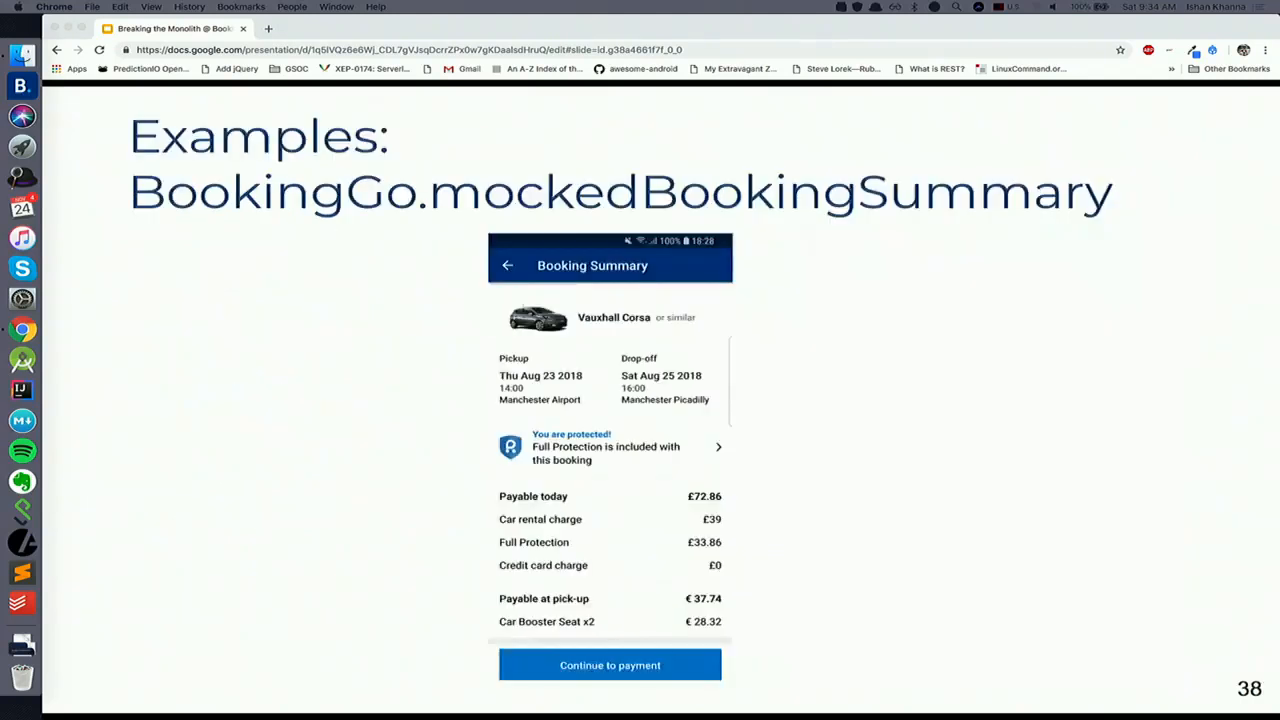
key("right")
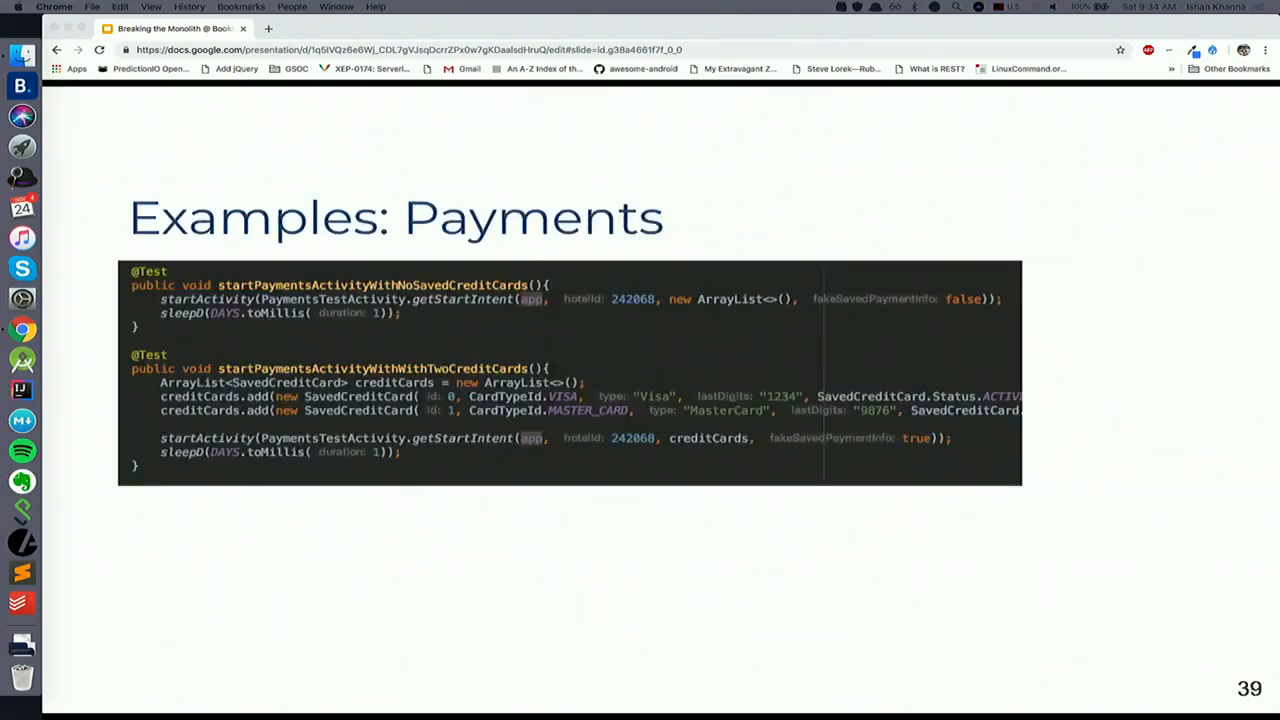
key("right")
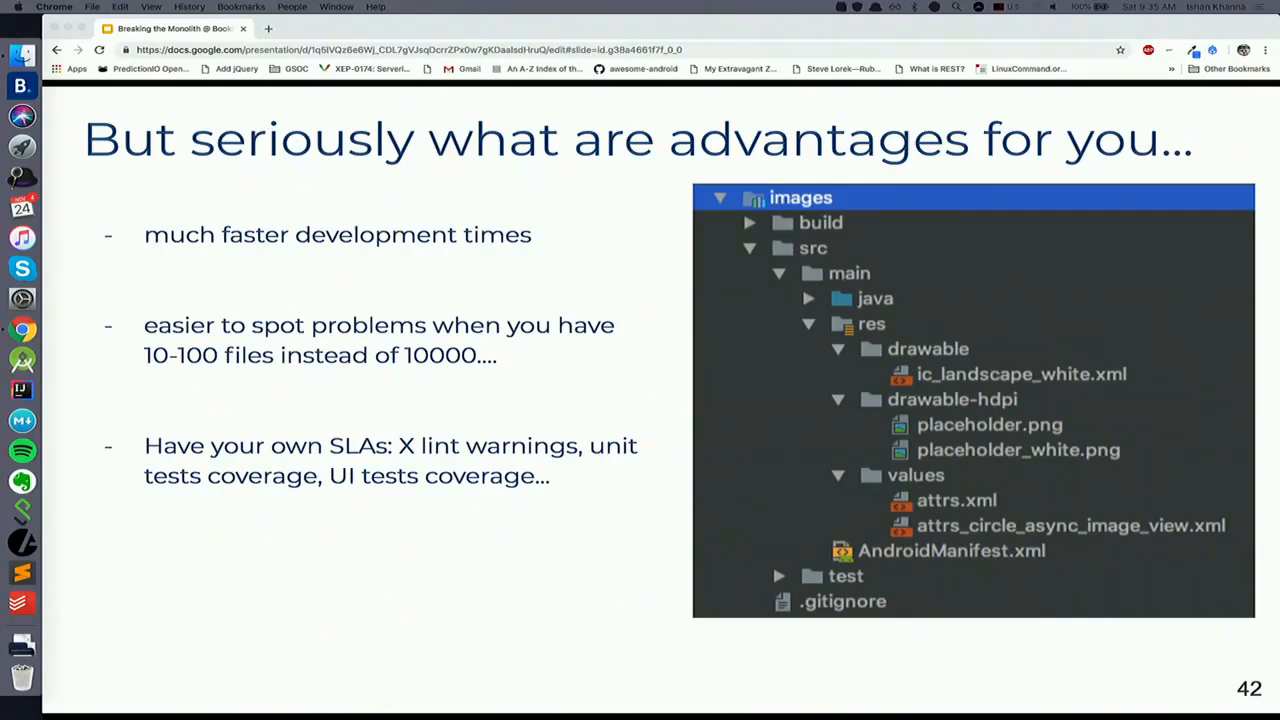
Show slide 43 and reveal 'Modularize' and 'Have fake / real activity'.
key("right")
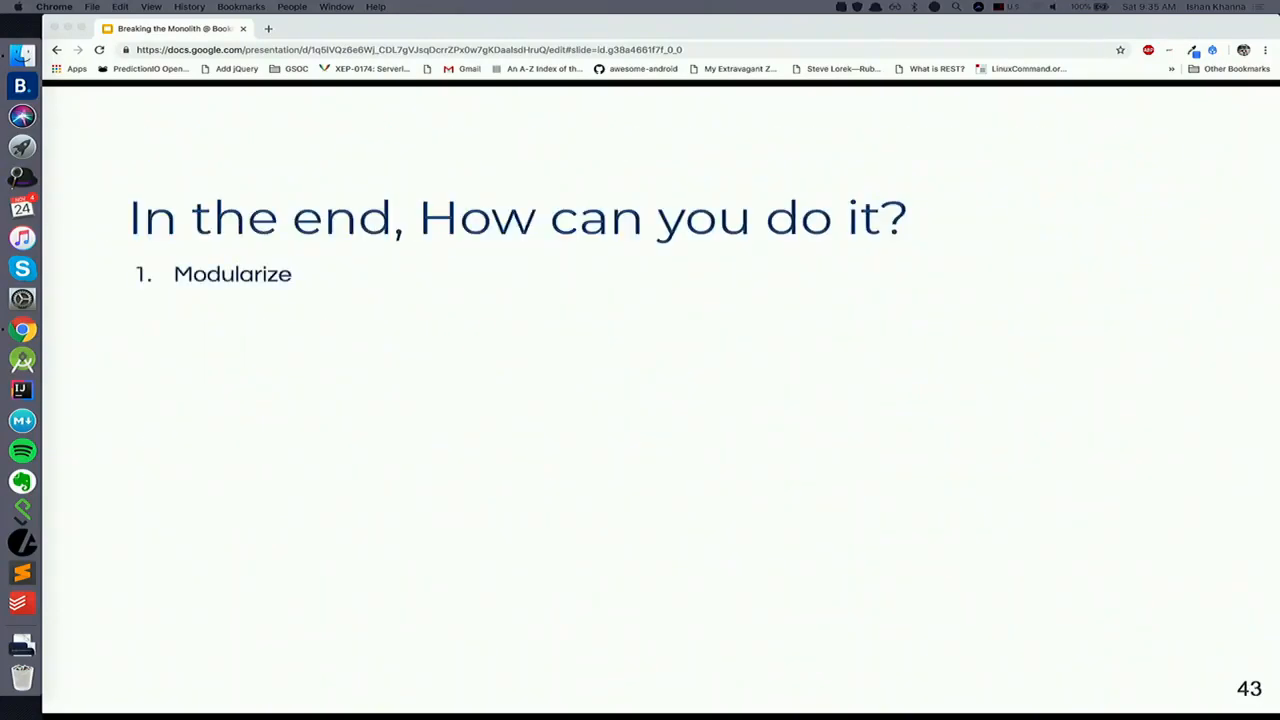
key("right")
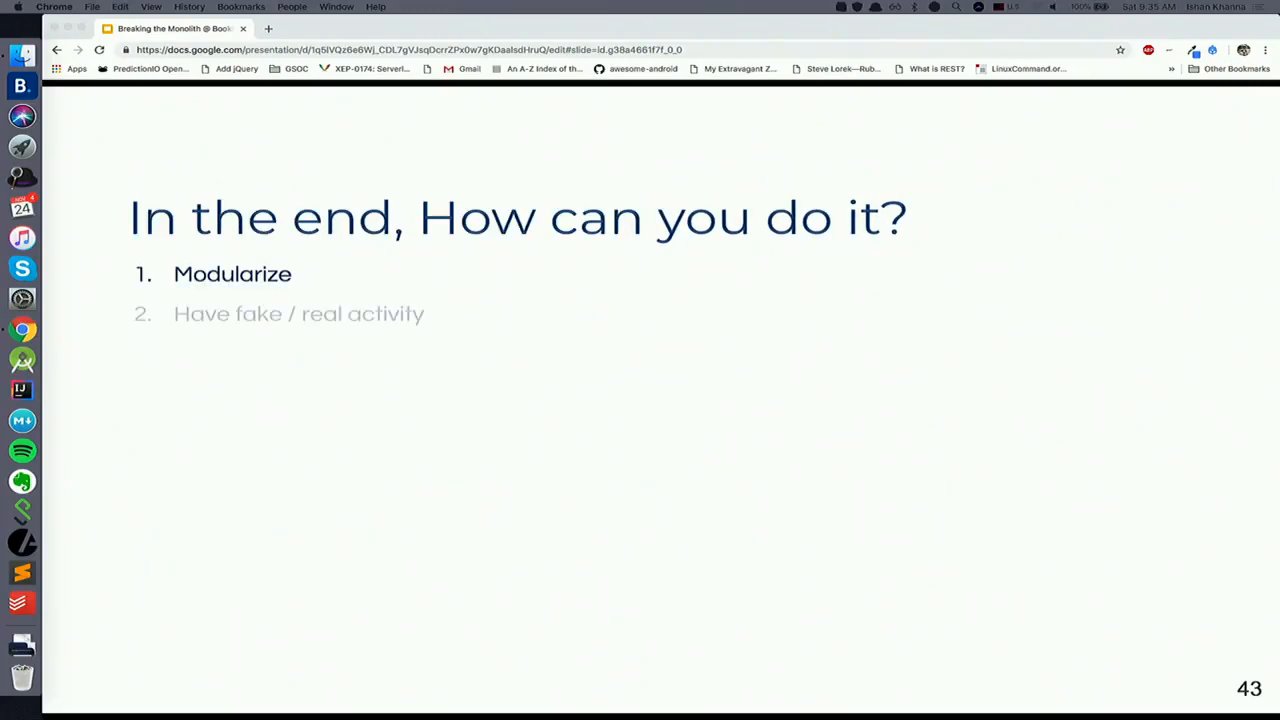